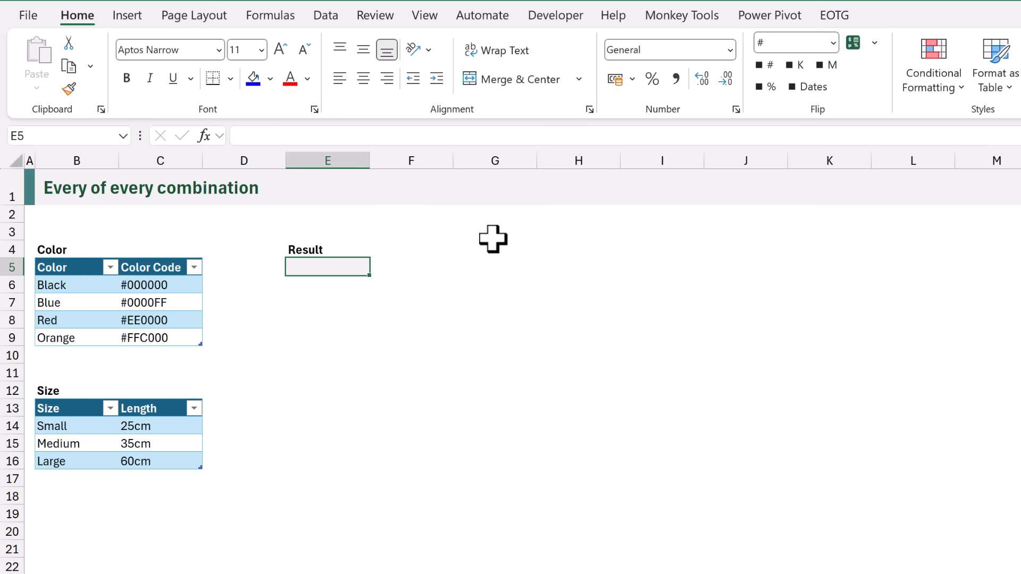
Begin E5's formula with =LET( and a line break.
{"action": "type", "text": "="}
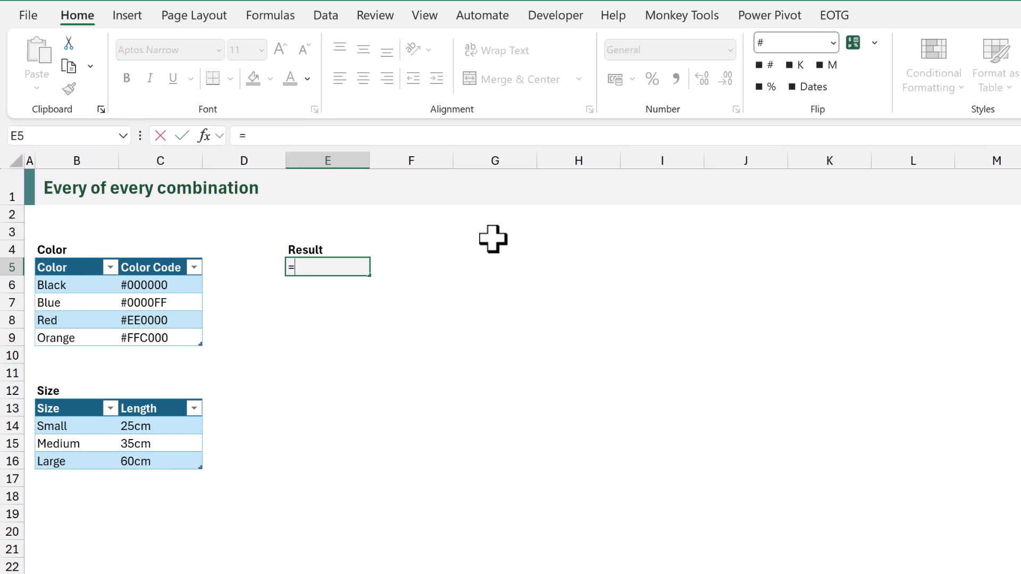
{"action": "type", "text": "LET("}
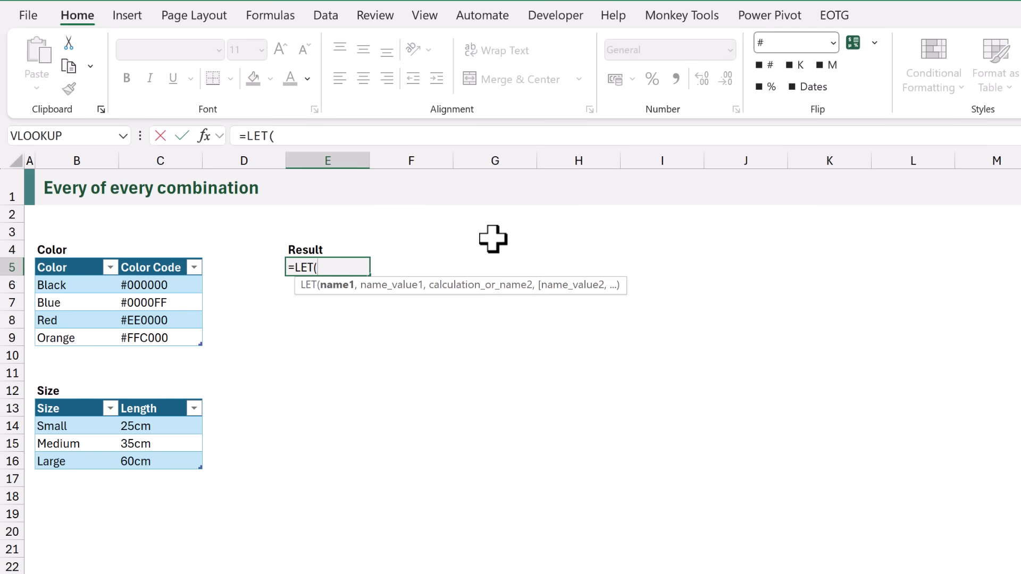
{"action": "key", "text": "Alt+Enter"}
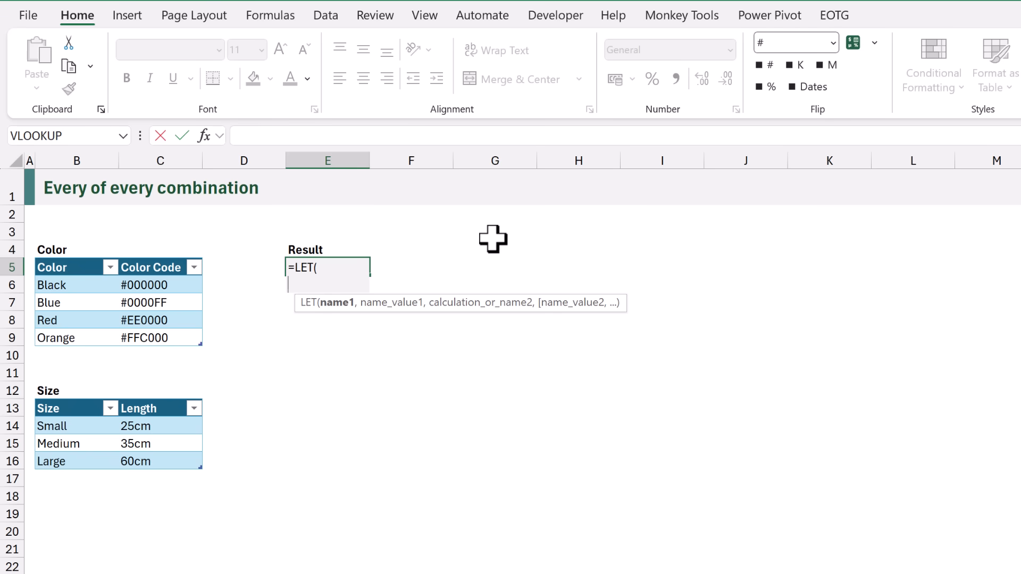
Define array1 as the Color table and array2 as Size on separate lines.
{"action": "type", "text": "array"}
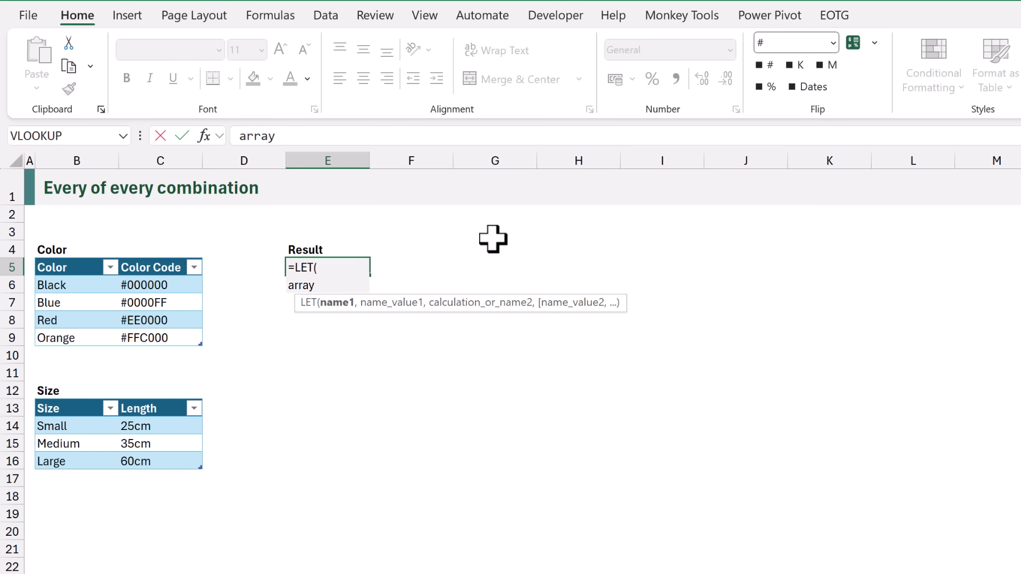
{"action": "type", "text": "1,Color,"}
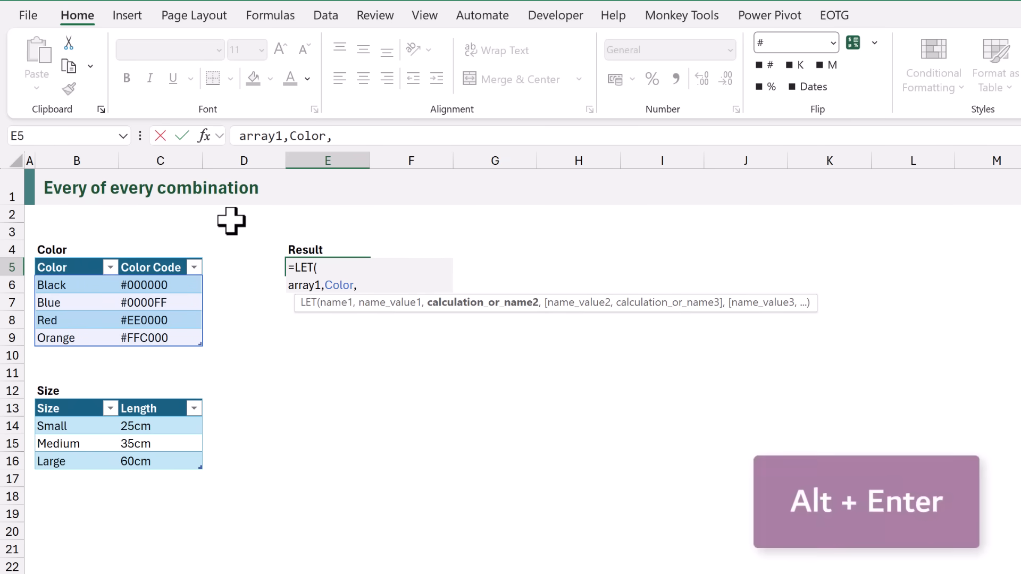
{"action": "key", "text": "alt+enter"}
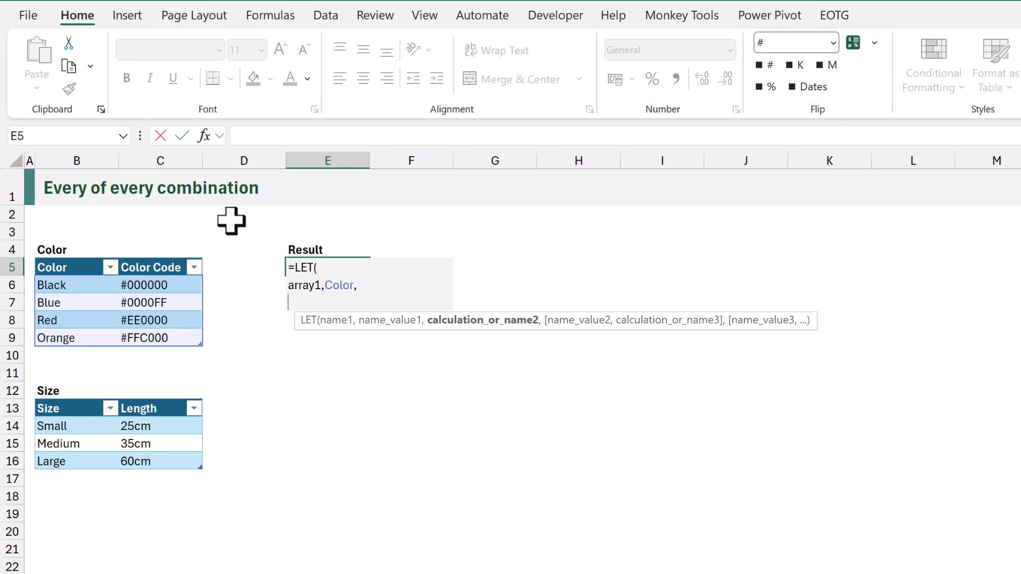
{"action": "type", "text": "a"}
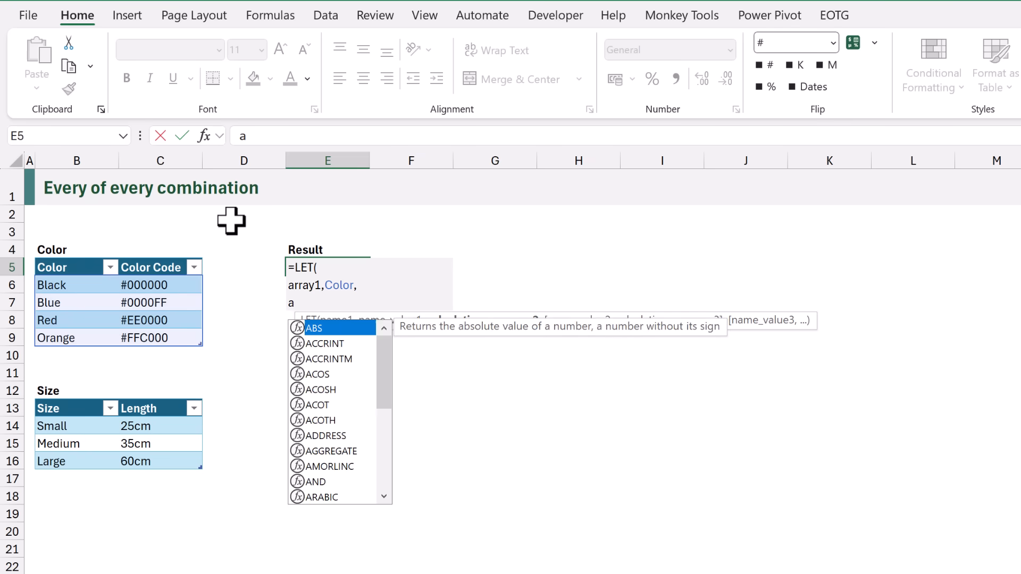
{"action": "type", "text": "rray2,"}
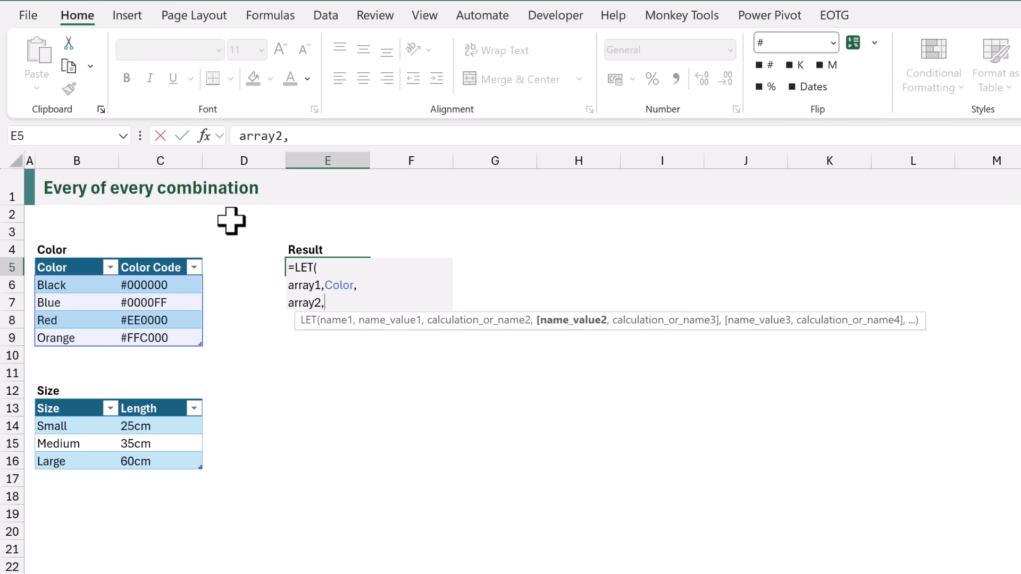
{"action": "mouse_move", "coordinate": [83, 392]}
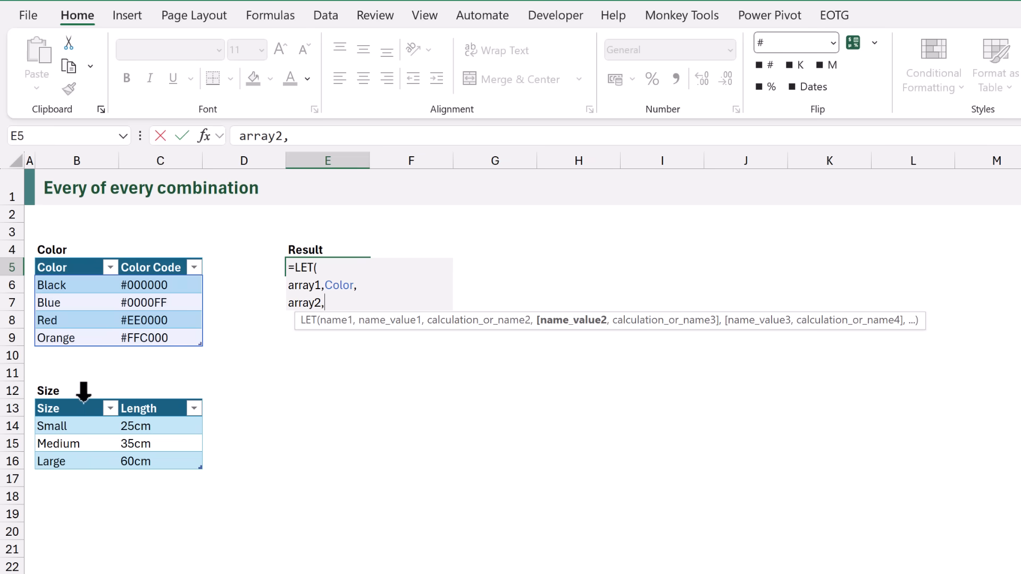
{"action": "type", "text": "Size,"}
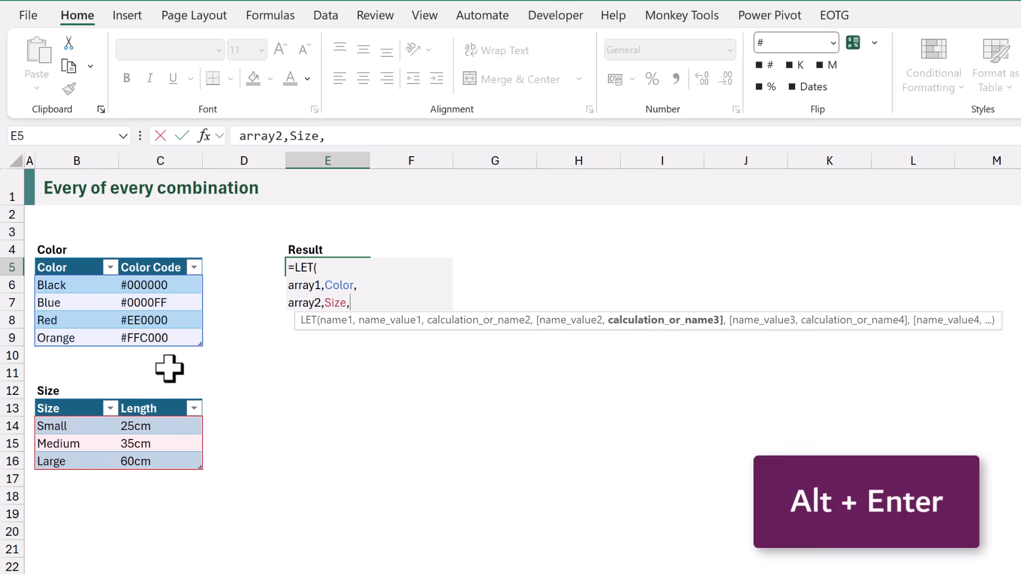
{"action": "key", "text": "Alt+Enter"}
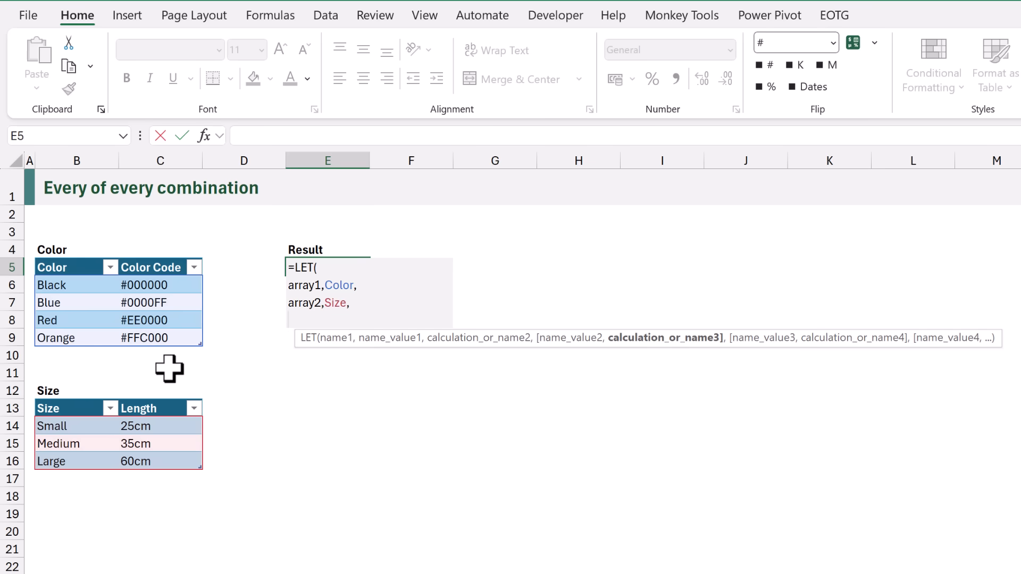
Add LET lines rows1,ROWS(array1) and rows2,ROWS(array2).
{"action": "type", "text": "rows1"}
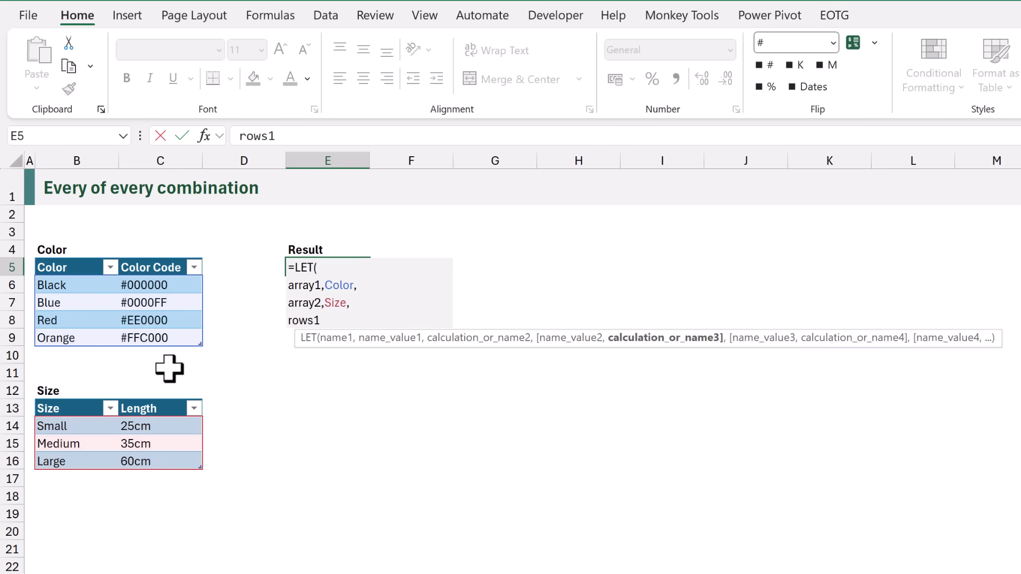
{"action": "type", "text": ",ROWS"}
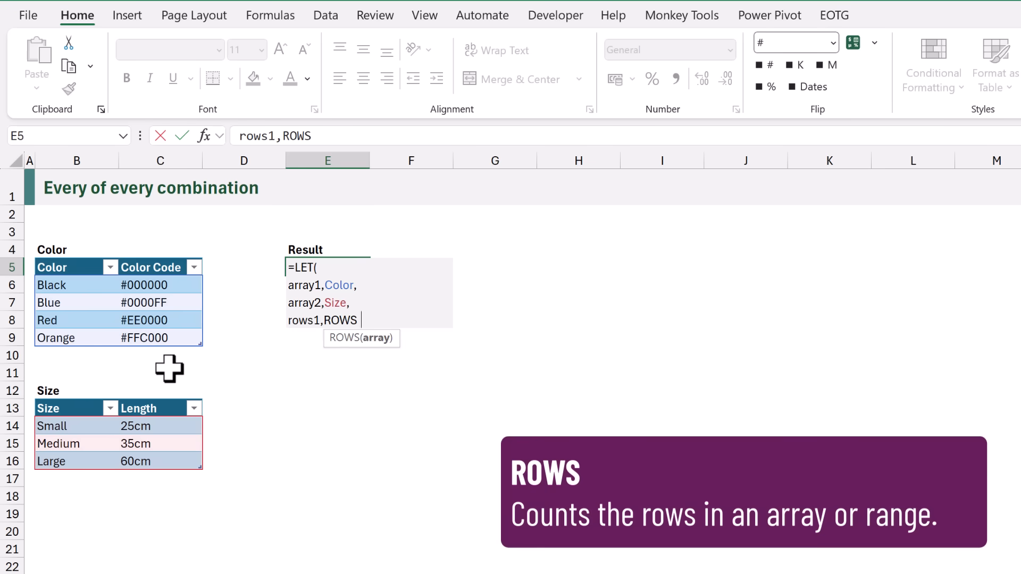
{"action": "type", "text": "(array1),"}
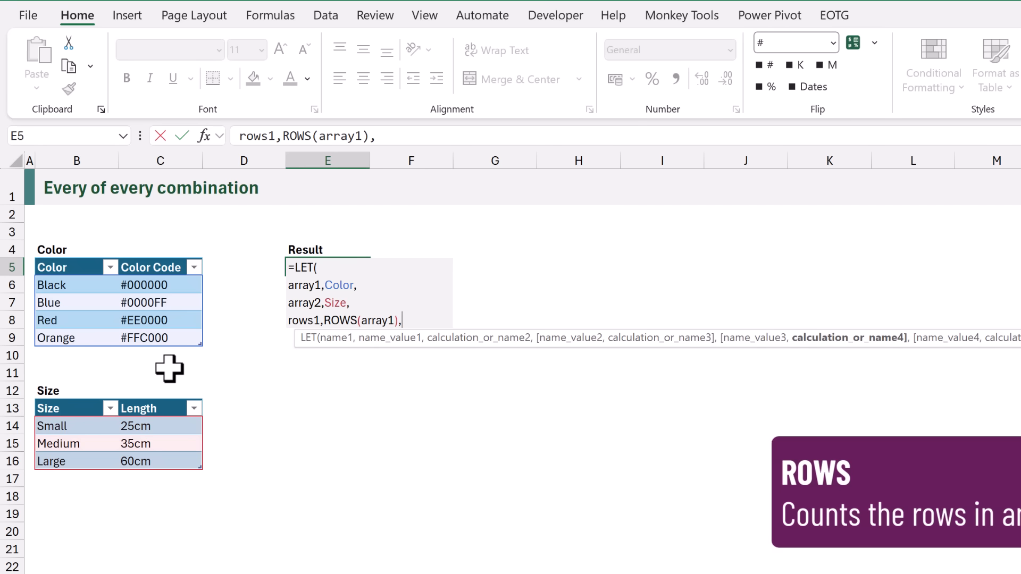
{"action": "key", "text": "alt+enter"}
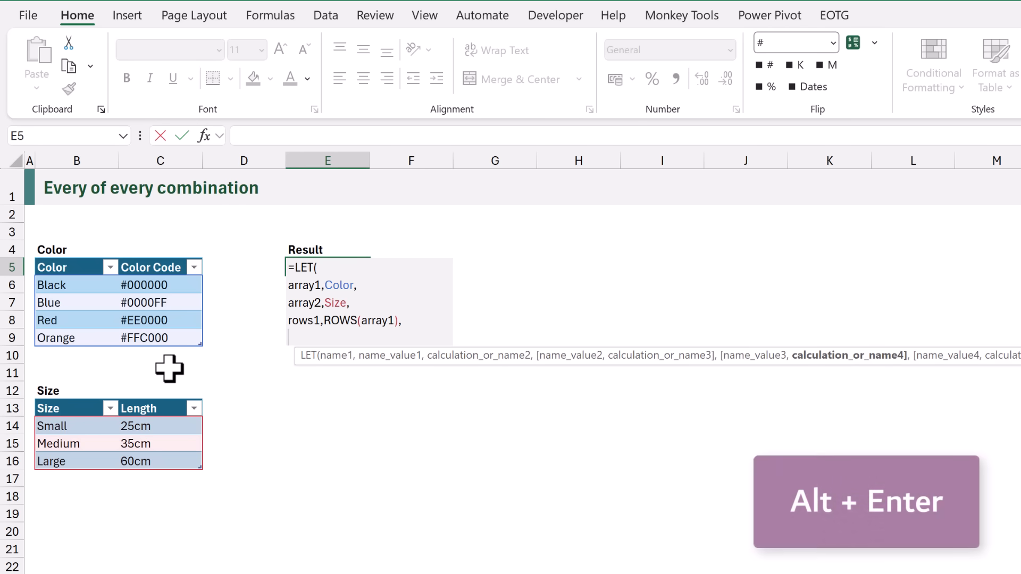
{"action": "key", "text": "alt+enter"}
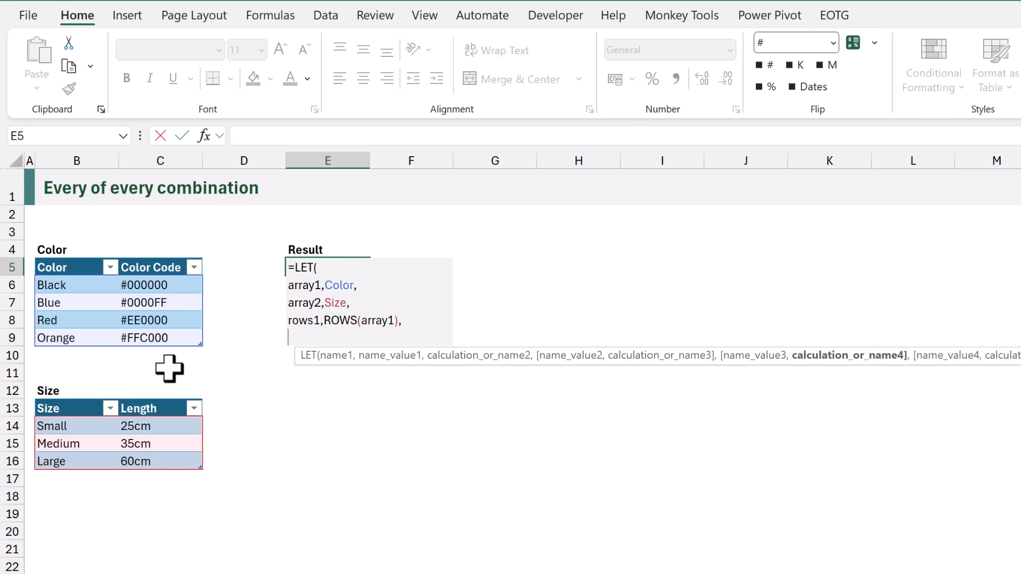
{"action": "type", "text": "r"}
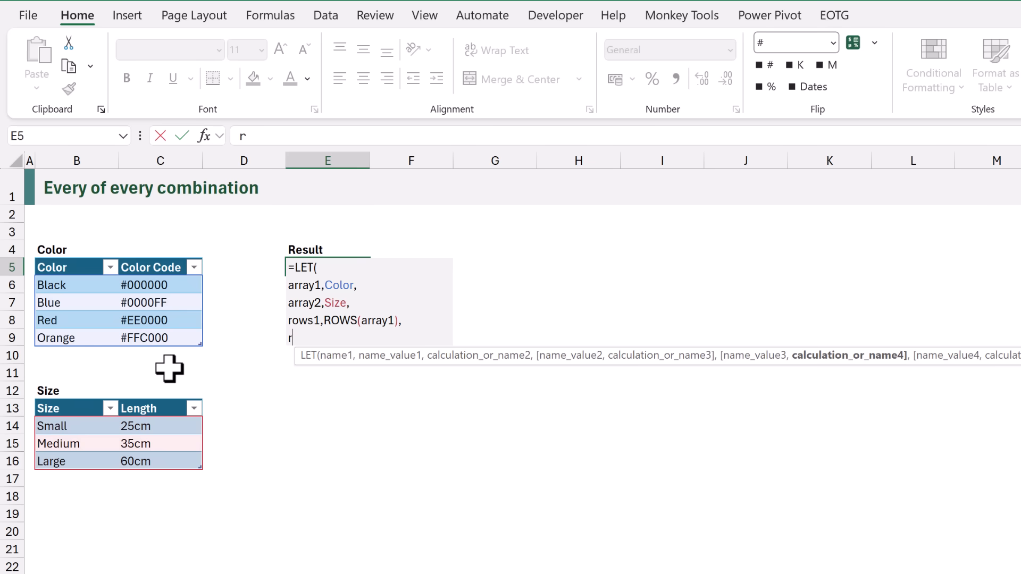
{"action": "type", "text": "ows2,"}
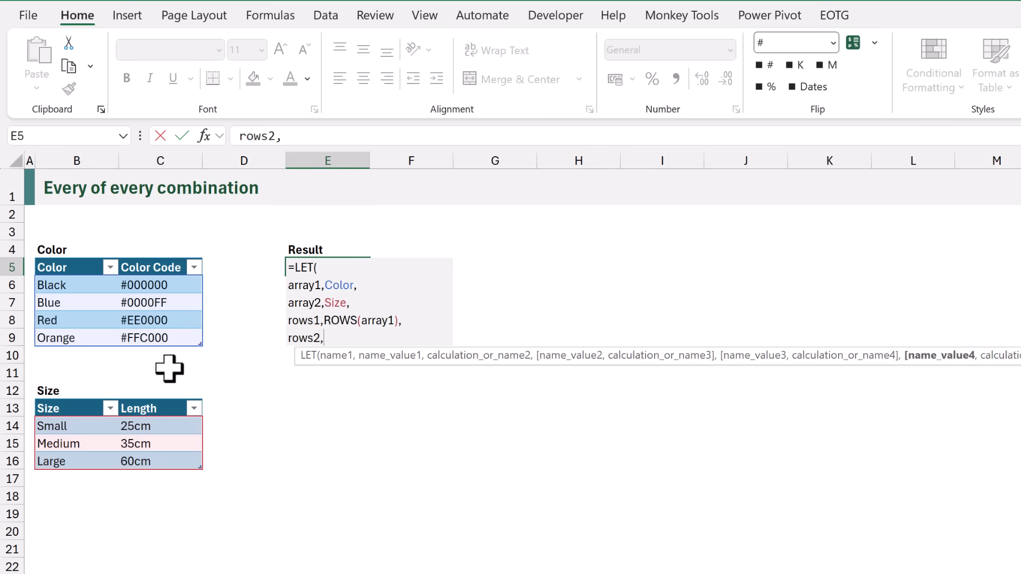
{"action": "type", "text": "ROWS(array2),"}
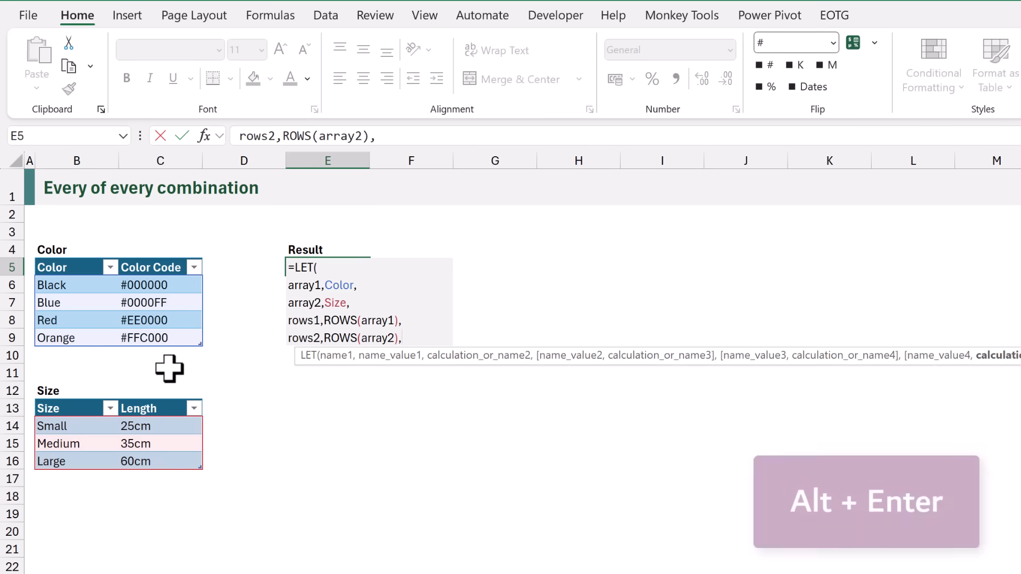
{"action": "key", "text": "alt+enter"}
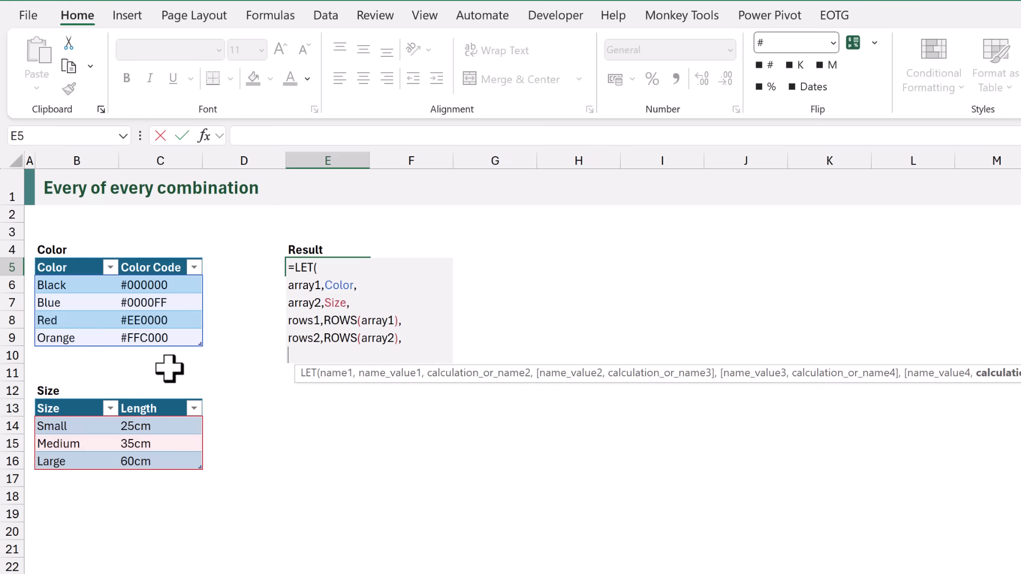
Add the line index,SEQUENCE(rows1*rows2,1,0), then begin a new line.
{"action": "type", "text": "i"}
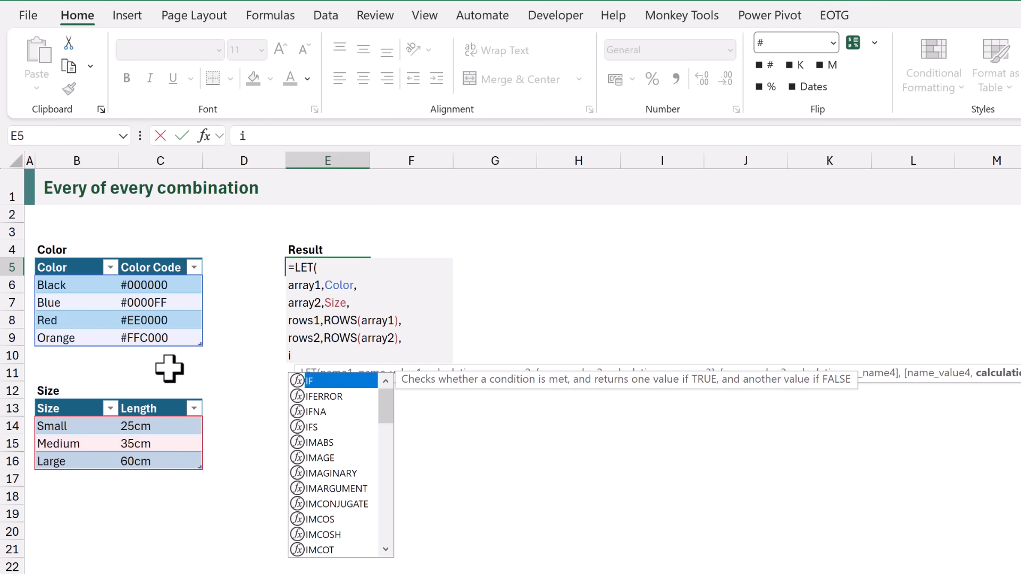
{"action": "type", "text": "ndex,"}
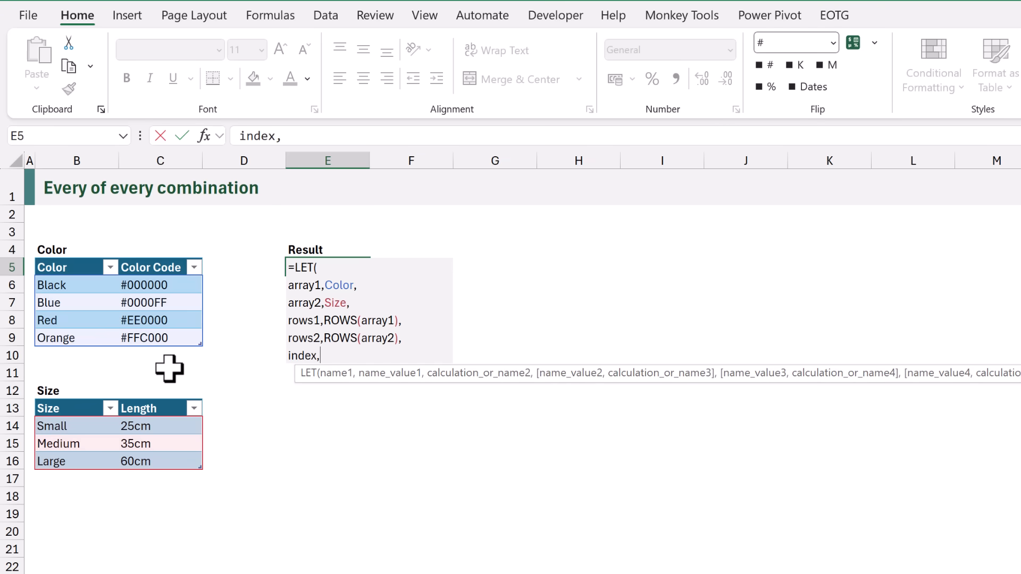
{"action": "type", "text": "SEQUENC"}
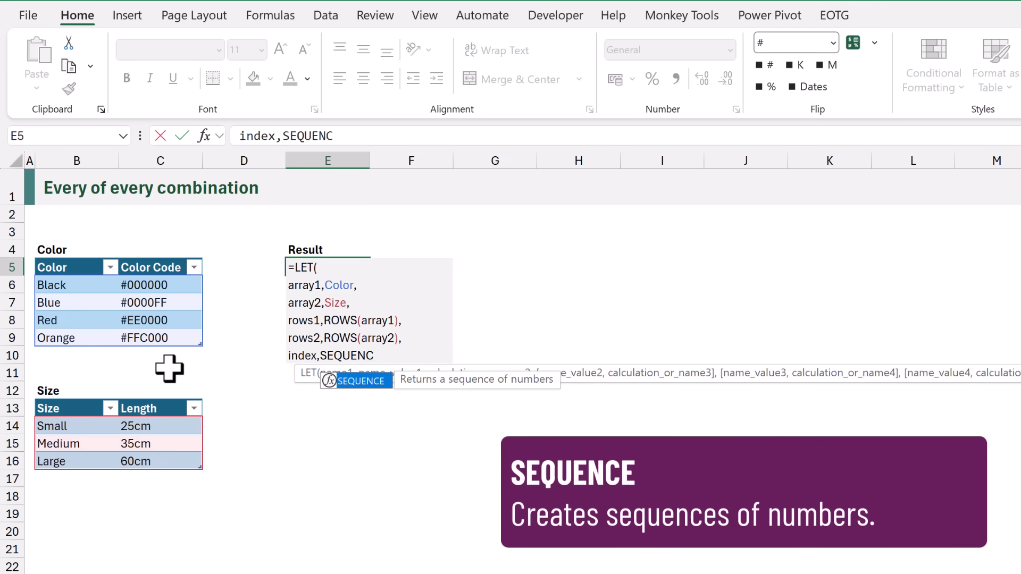
{"action": "type", "text": "E("}
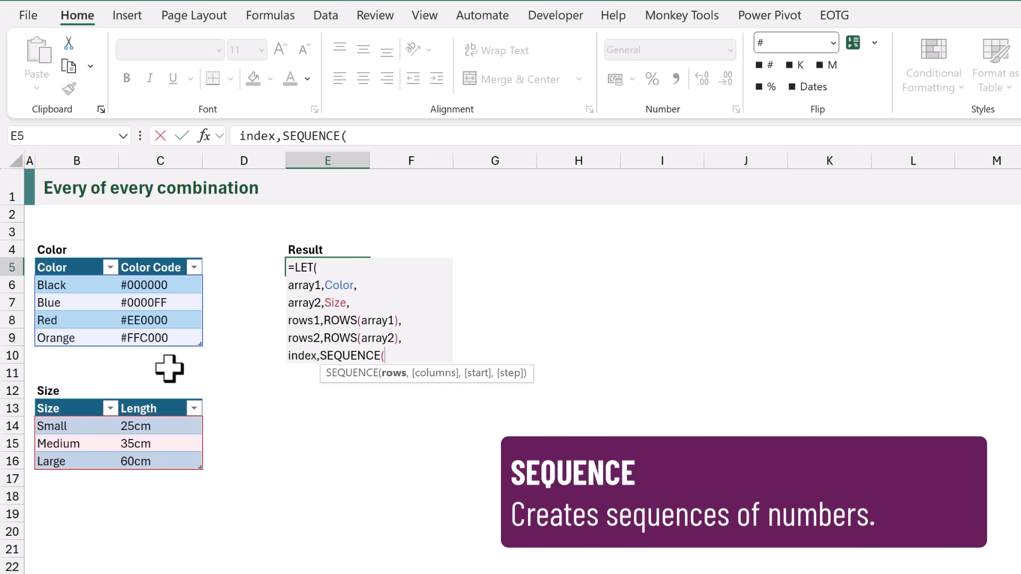
{"action": "type", "text": "rows1"}
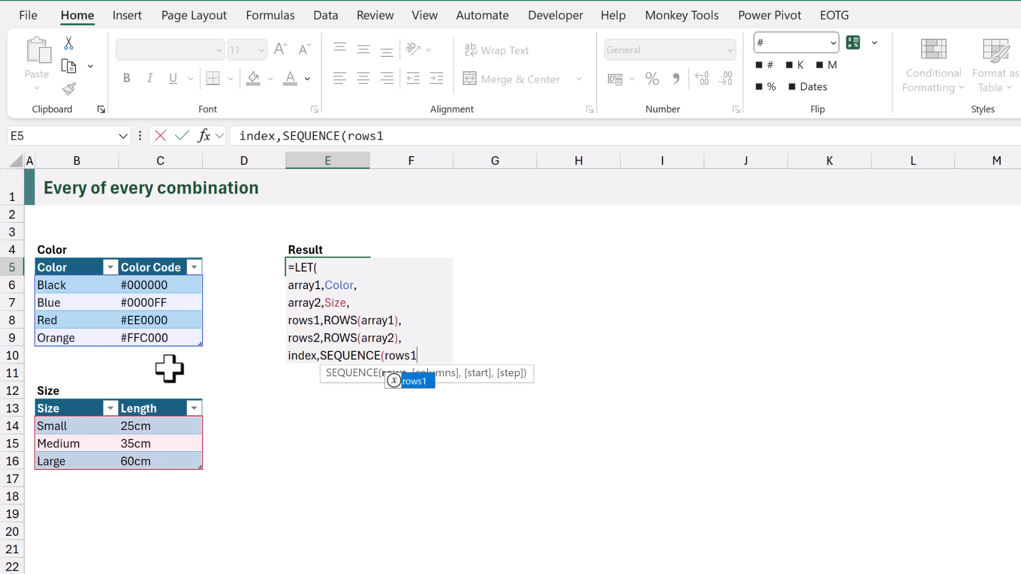
{"action": "type", "text": "*rows2"}
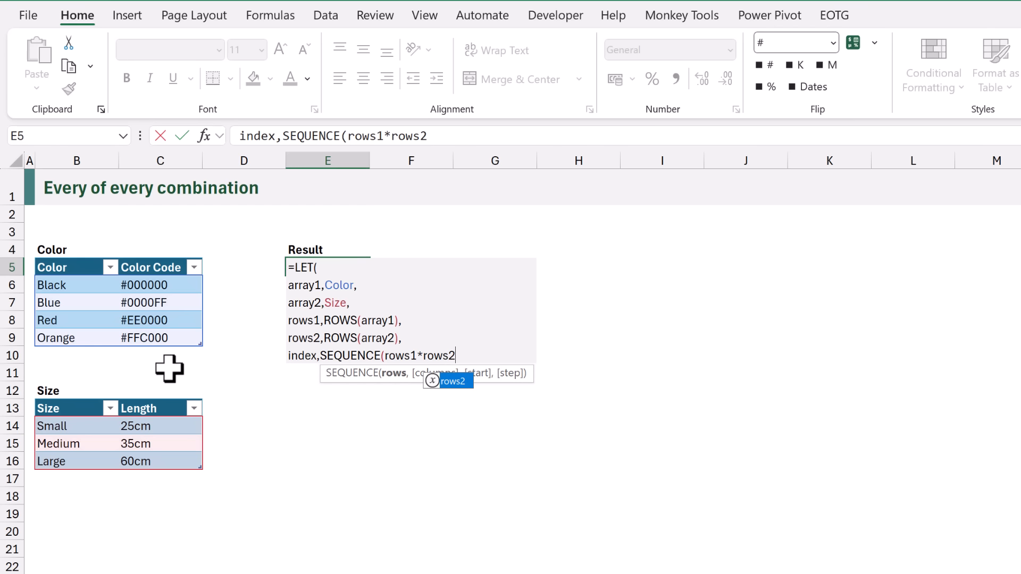
{"action": "type", "text": ","}
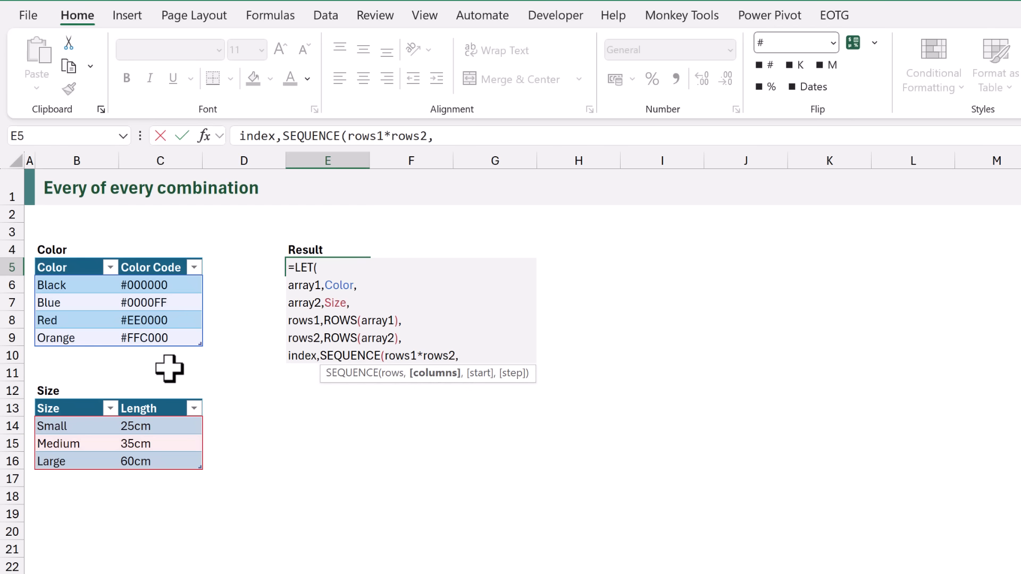
{"action": "type", "text": "1"}
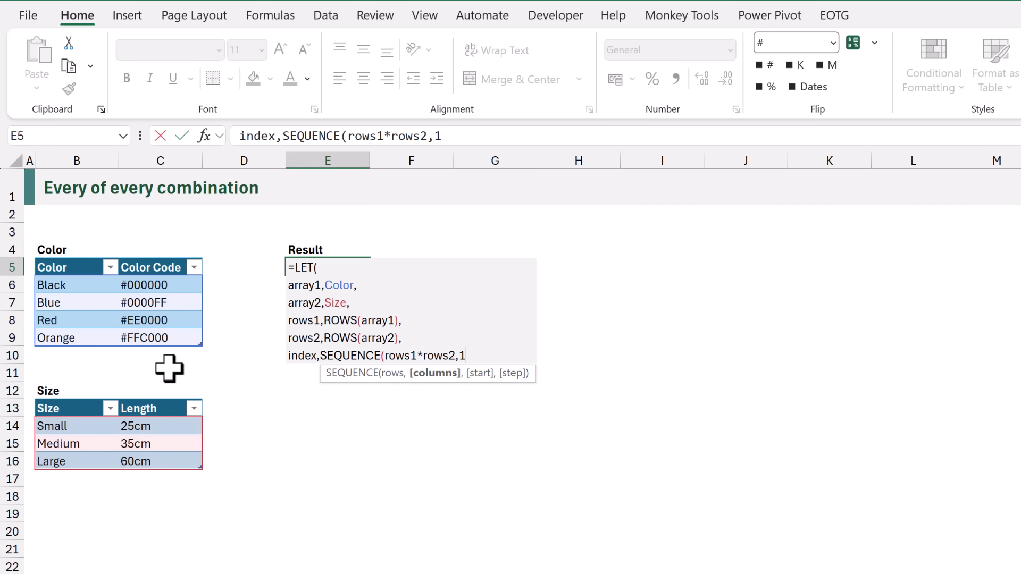
{"action": "type", "text": ","}
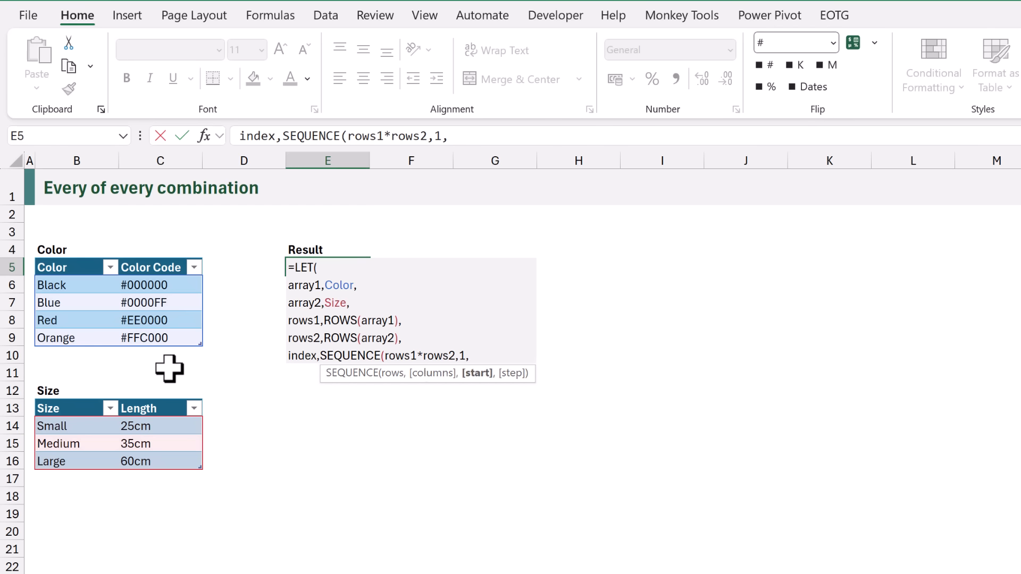
{"action": "type", "text": "0"}
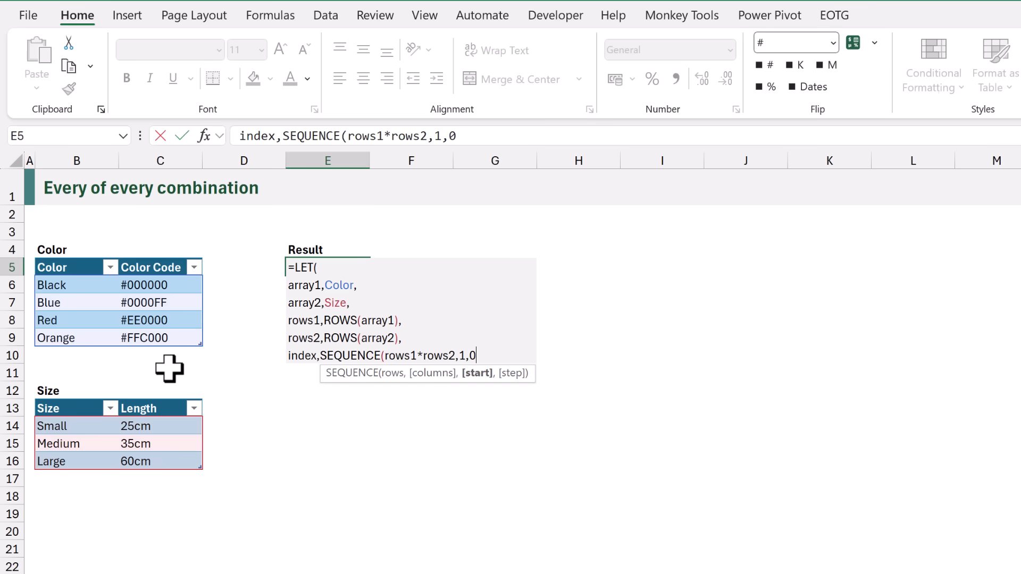
{"action": "type", "text": "),"}
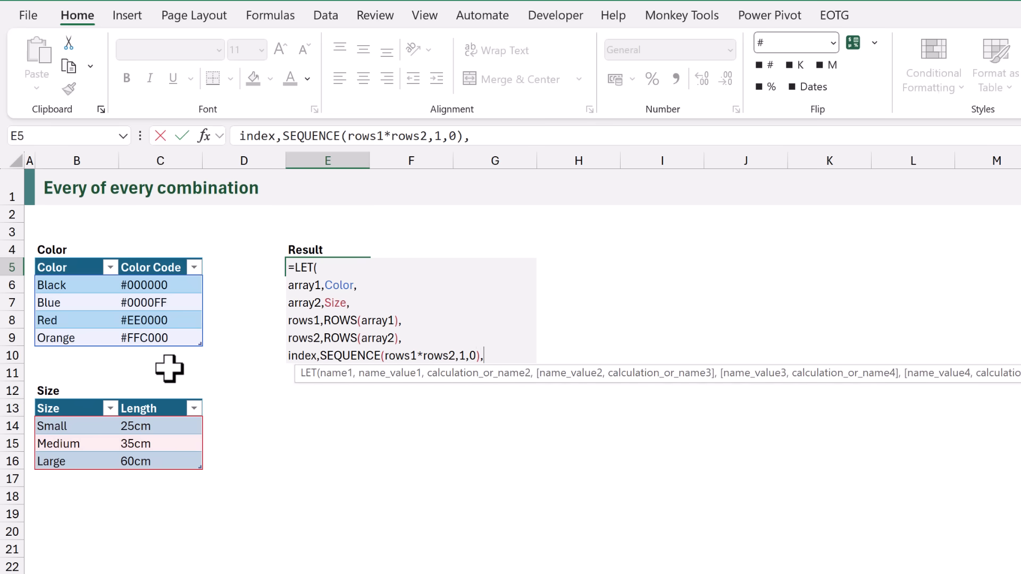
{"action": "key", "text": "alt+enter"}
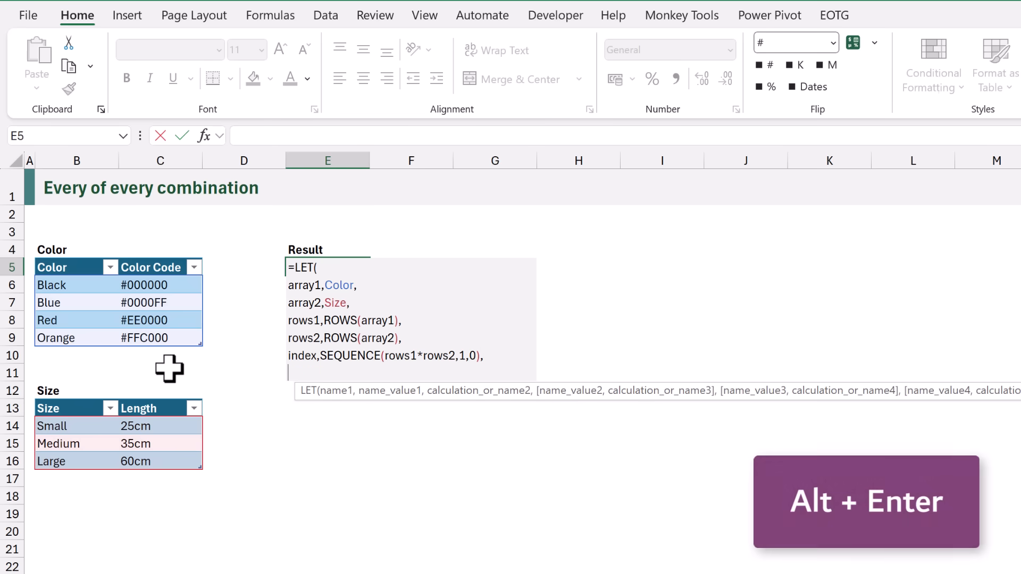
{"action": "key", "text": "Alt+Enter"}
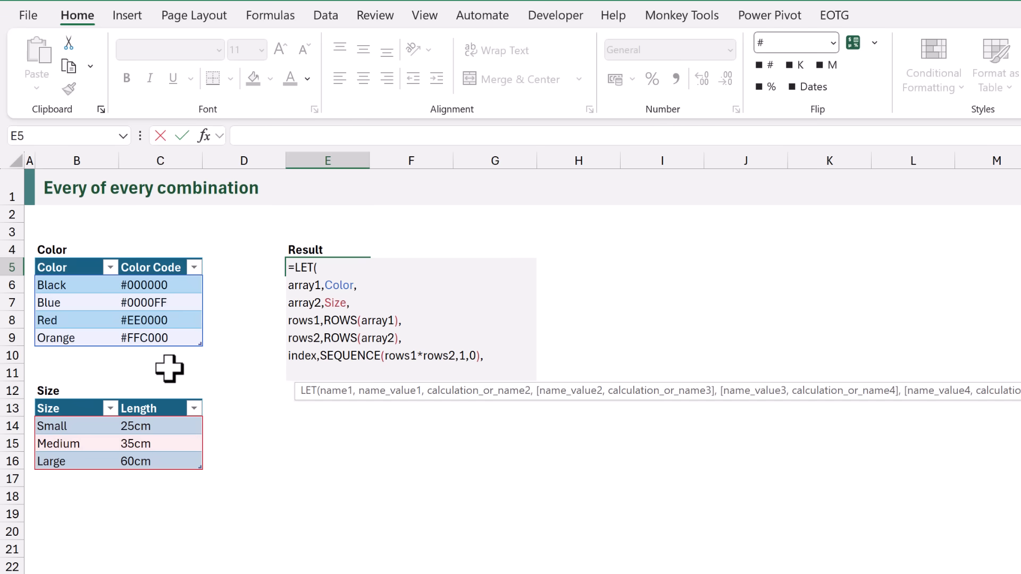
Close the LET formula by returning index).
{"action": "type", "text": "inde"}
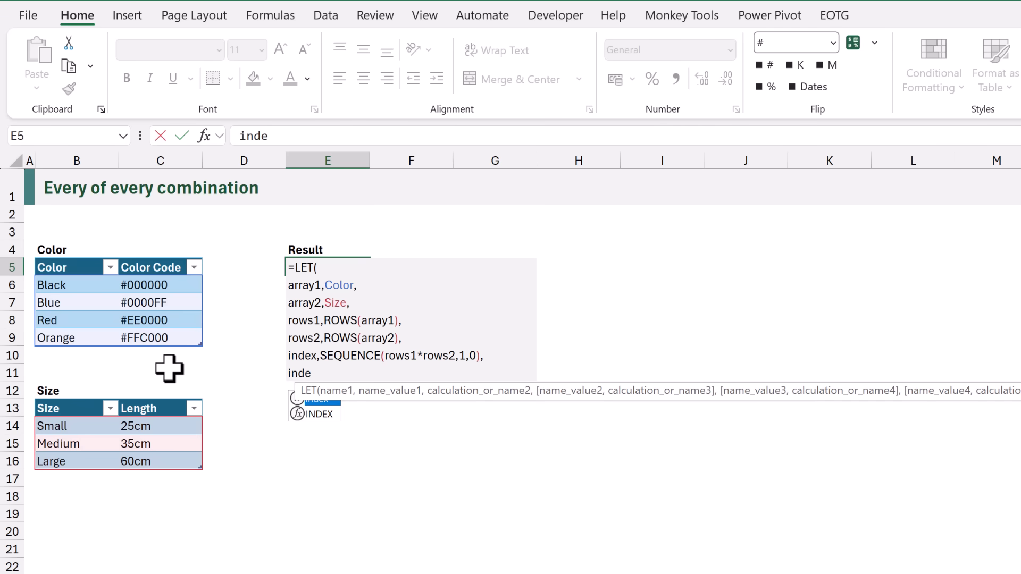
{"action": "type", "text": "x)"}
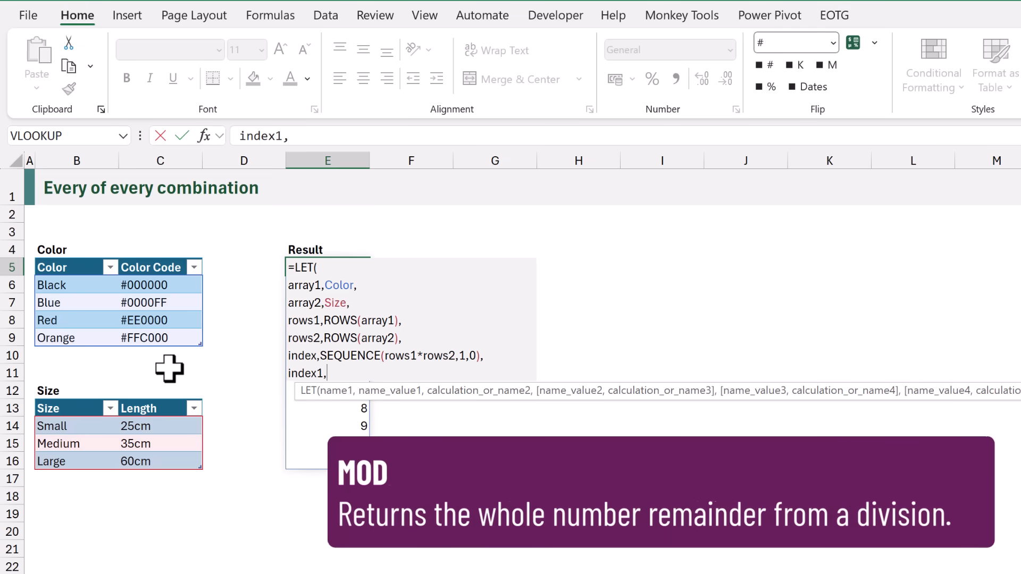
Define index1 as MOD(index,rows1), return index1, and enter the formula.
{"action": "type", "text": "MOD("}
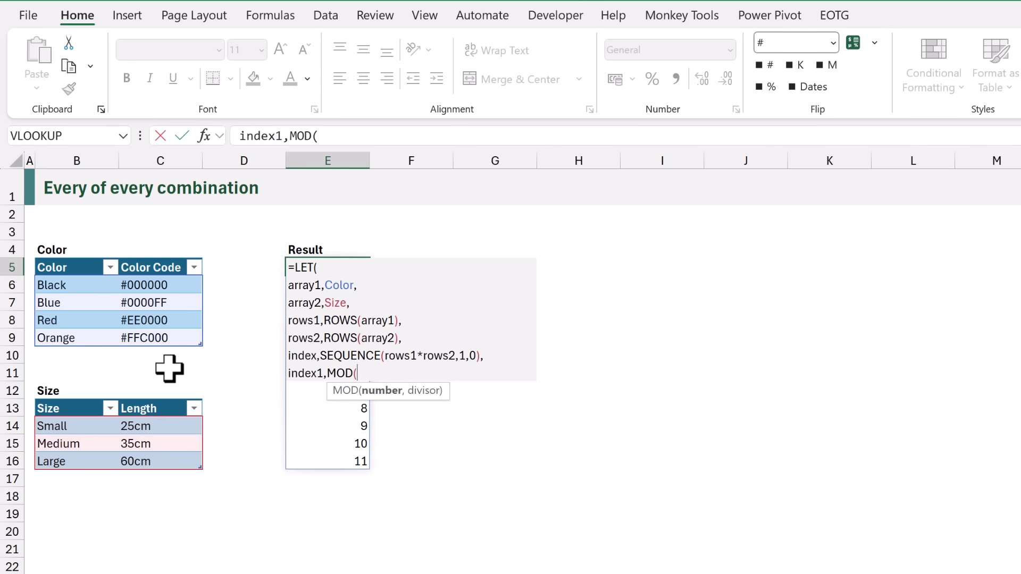
{"action": "type", "text": "index"}
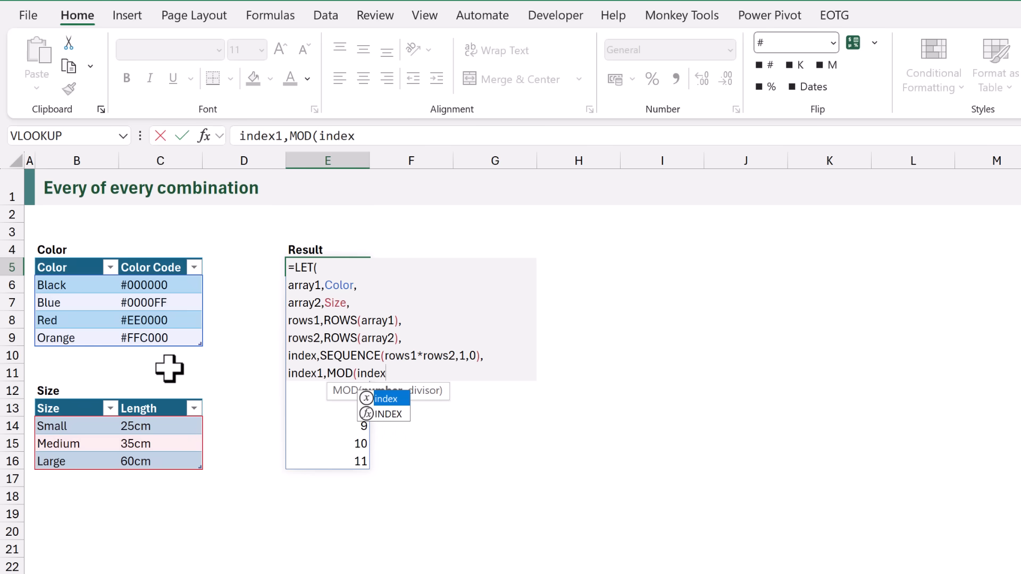
{"action": "type", "text": ","}
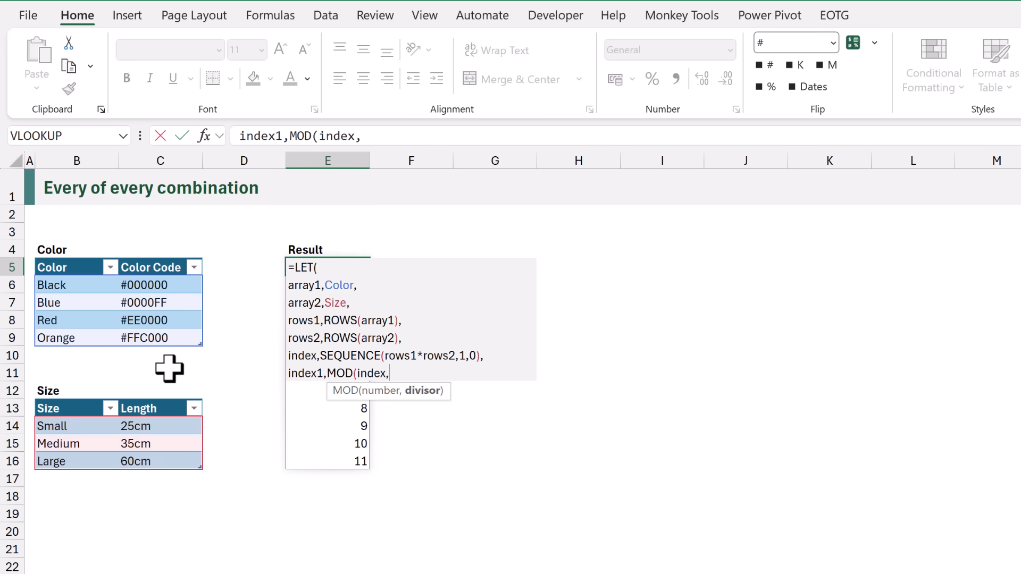
{"action": "type", "text": "rows1)"}
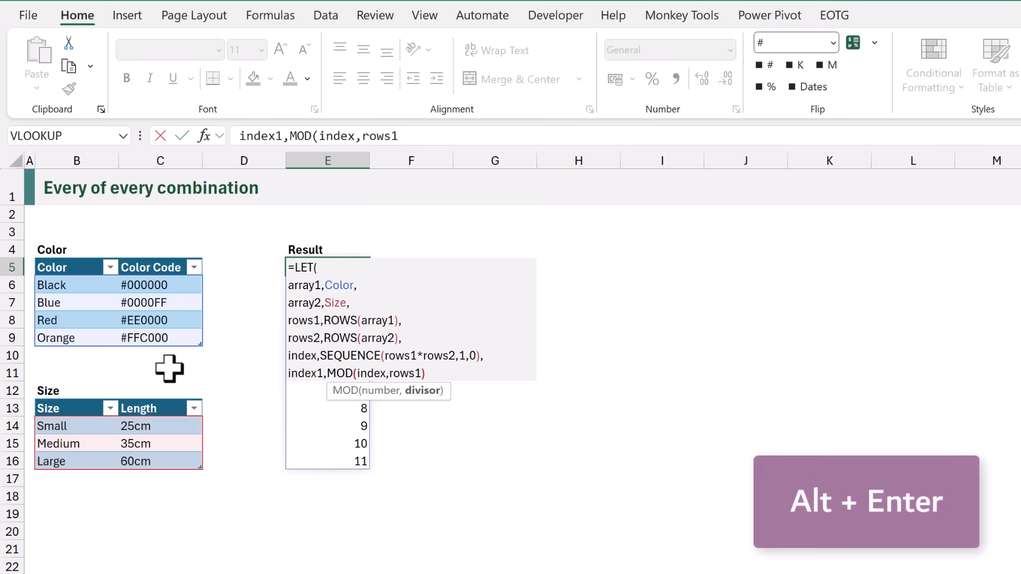
{"action": "key", "text": "alt+enter"}
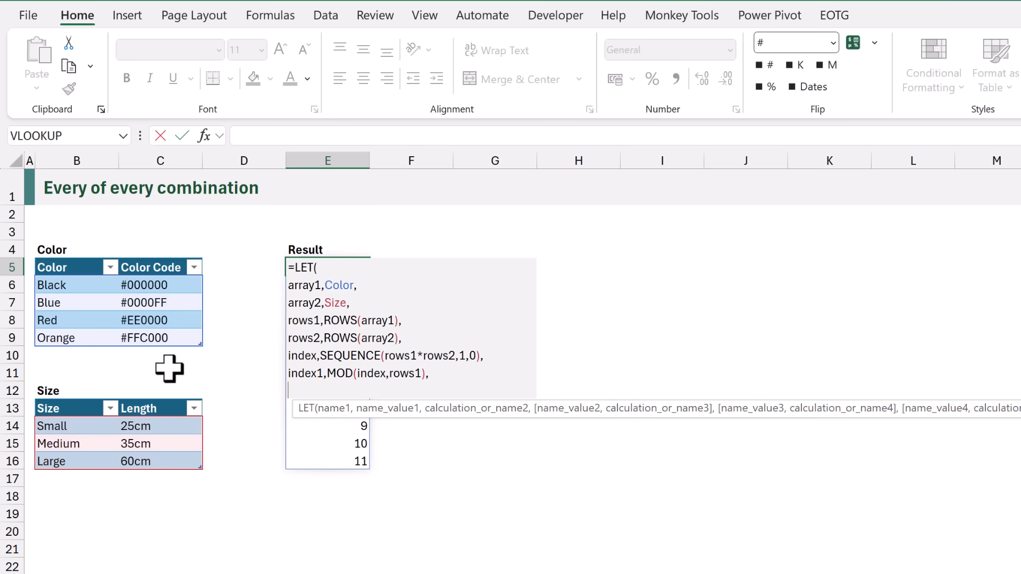
{"action": "type", "text": "index1"}
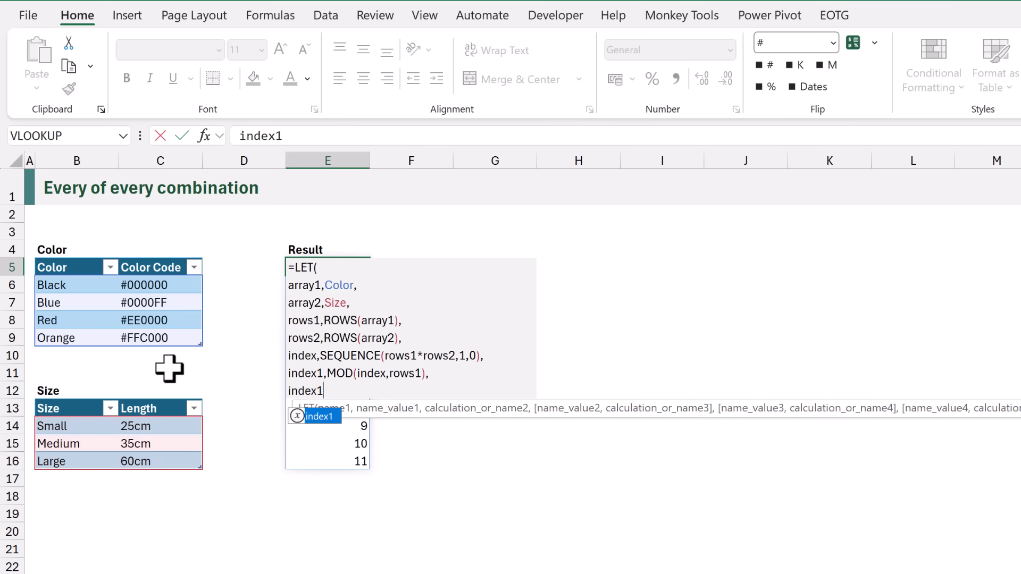
{"action": "key", "text": "Enter"}
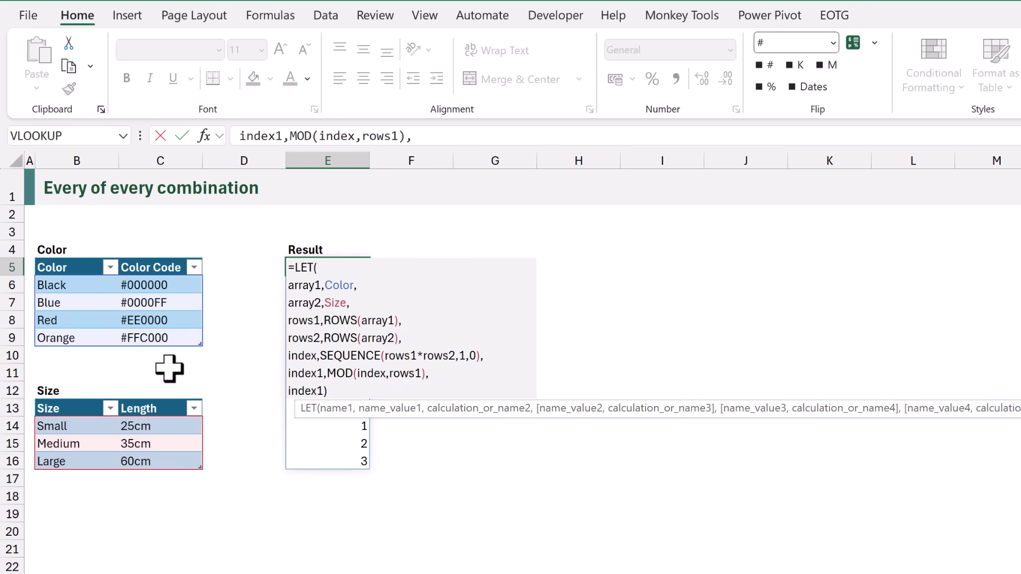
Append +1 to the MOD line, enter it, and reopen E5 for editing.
{"action": "type", "text": "+1"}
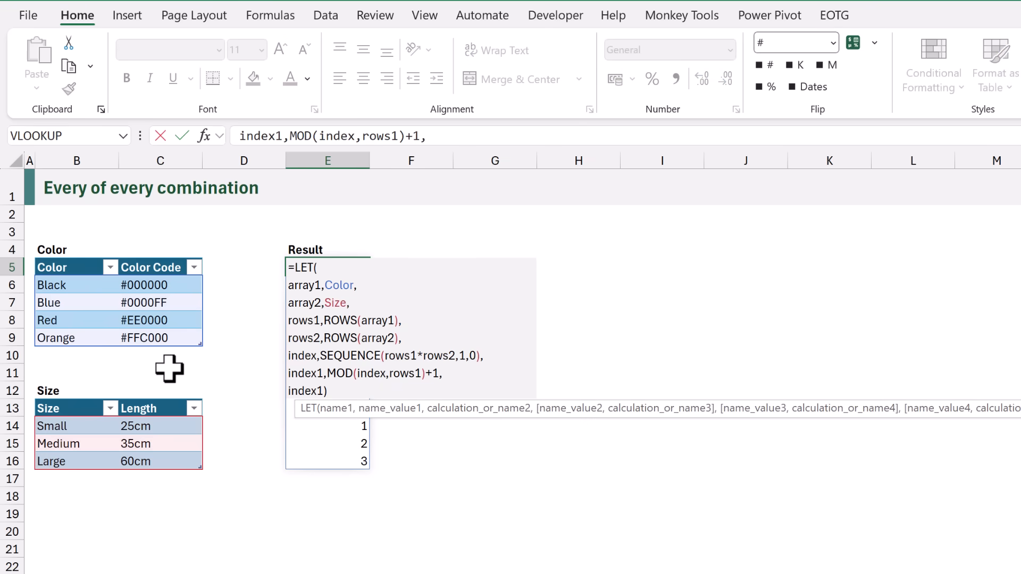
{"action": "key", "text": "Enter"}
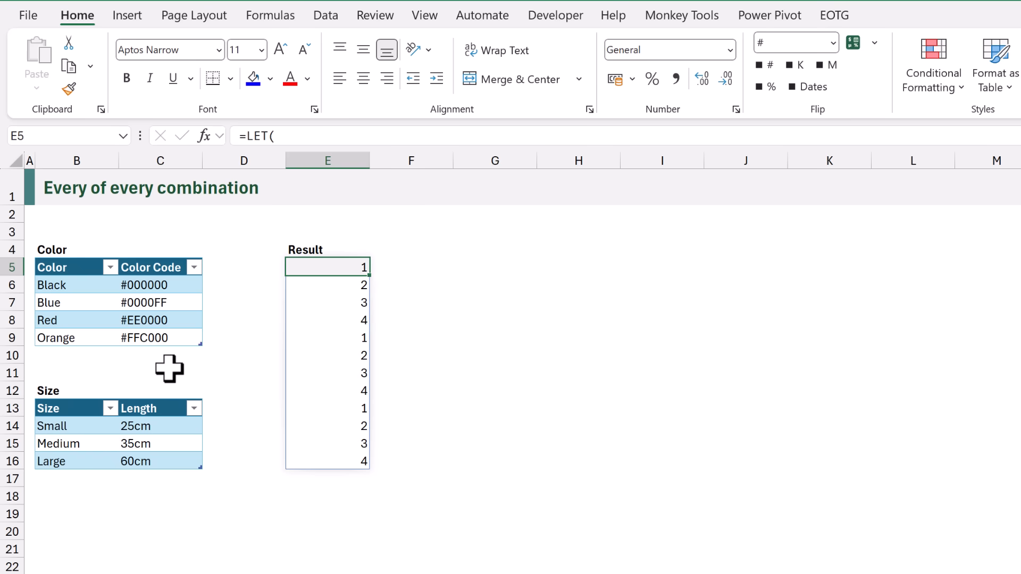
{"action": "double_click", "coordinate": [327, 266]}
{"action": "type", "text": "index2,"}
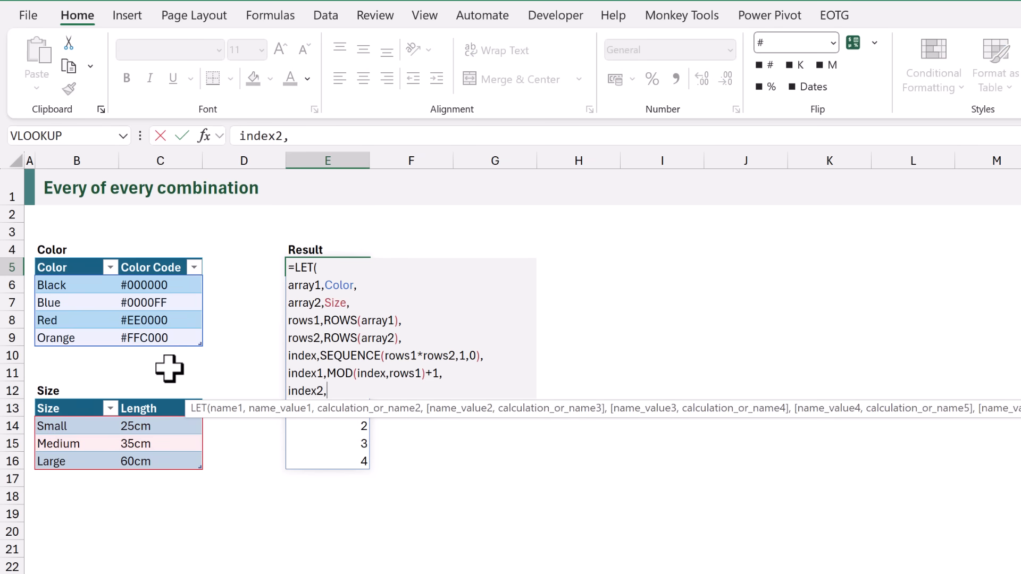
Type QUO to start the QUOTIENT function for index2.
{"action": "type", "text": "QUO"}
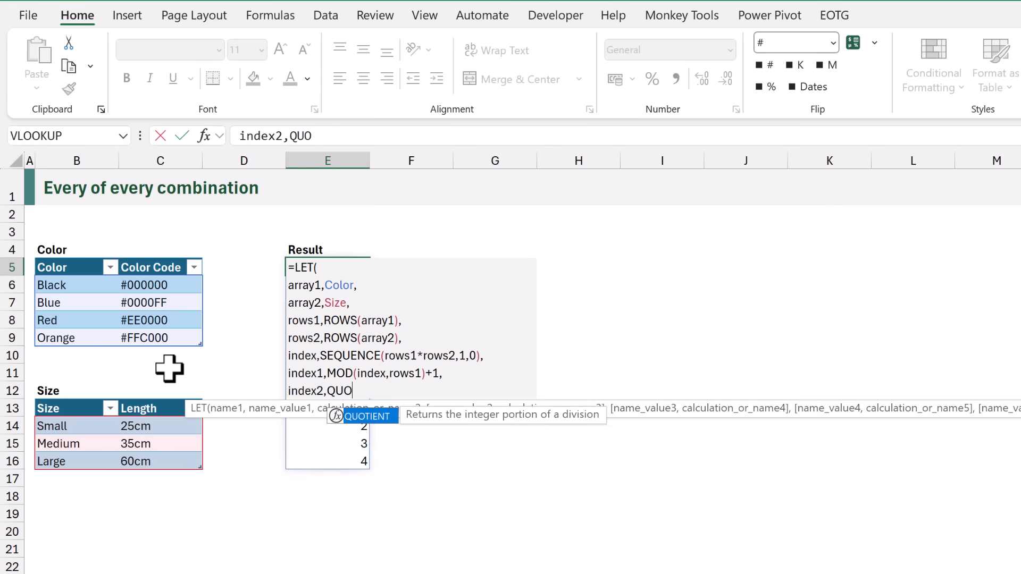